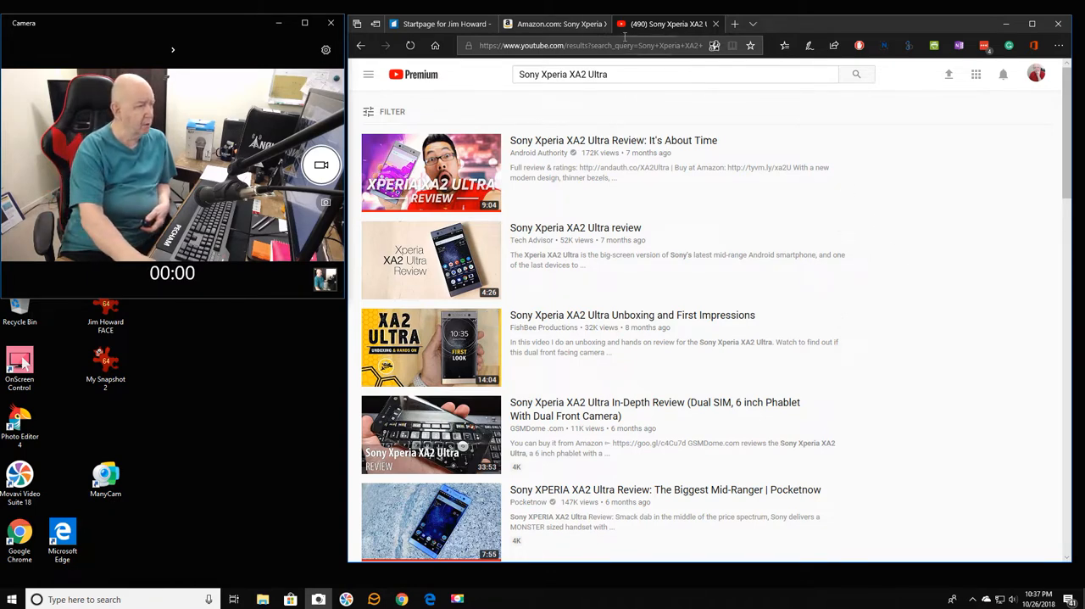
Step: Show the gold Sony Xperia XA2 Ultra listing, then maximize the Camera app's live preview
{"action": "left_click", "coordinate": [556, 23]}
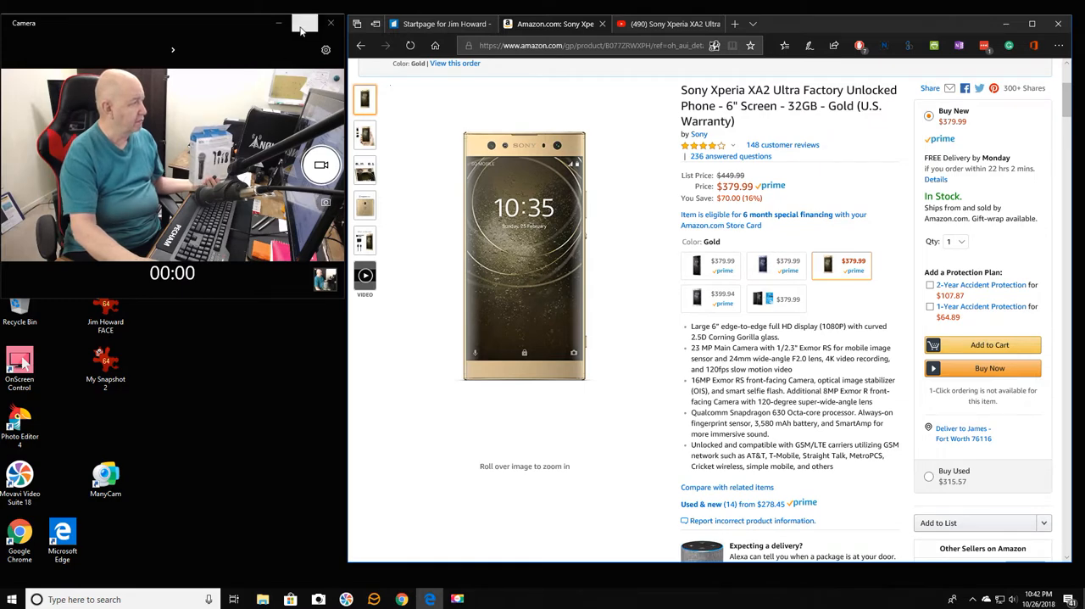
{"action": "left_click", "coordinate": [306, 24]}
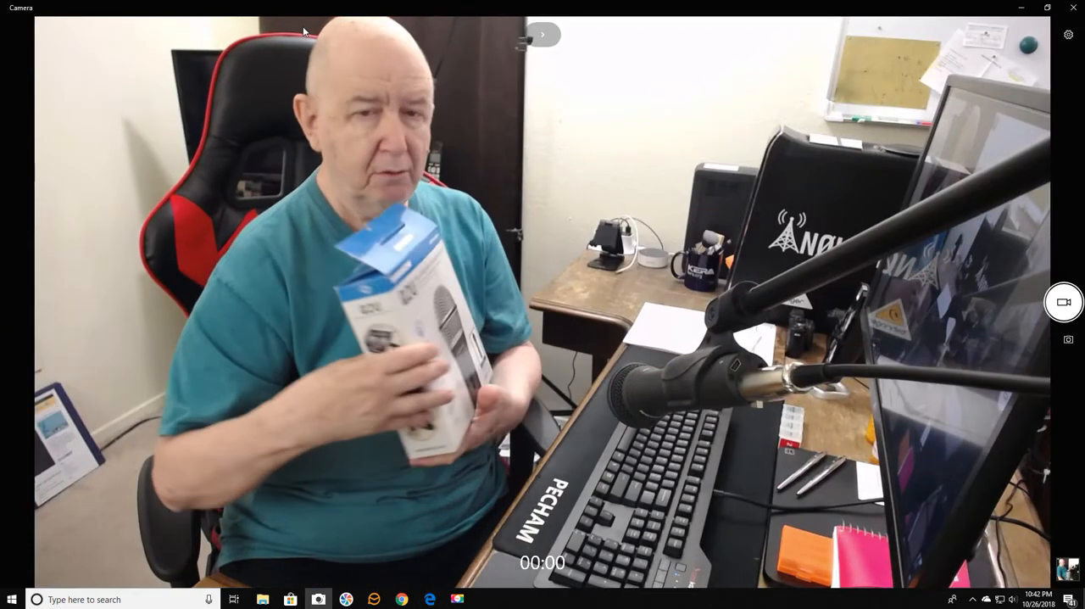